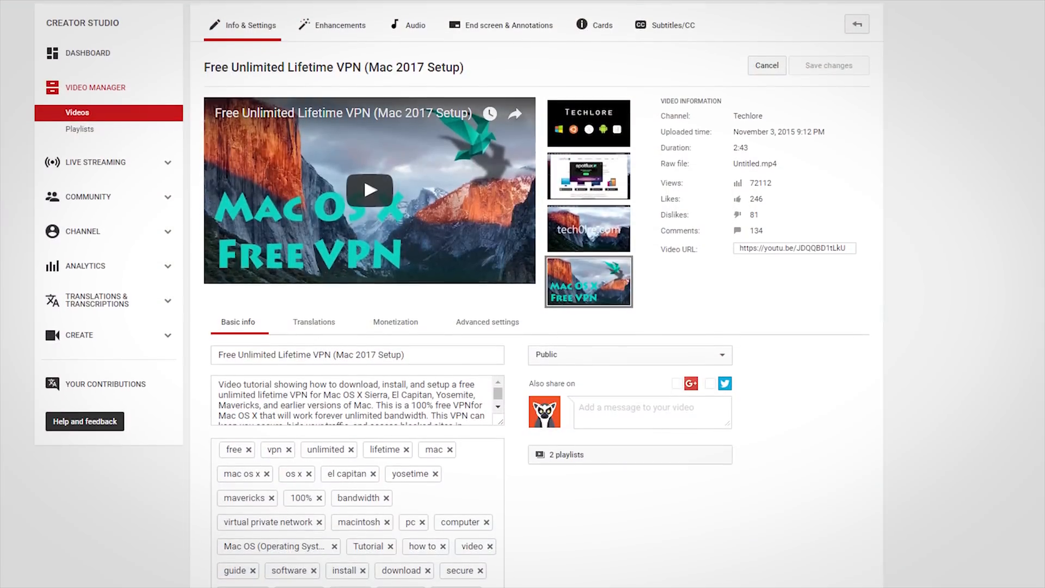
- Scroll past the YouTube Studio video details toward the VPN Gate home page
scroll(down, 3)
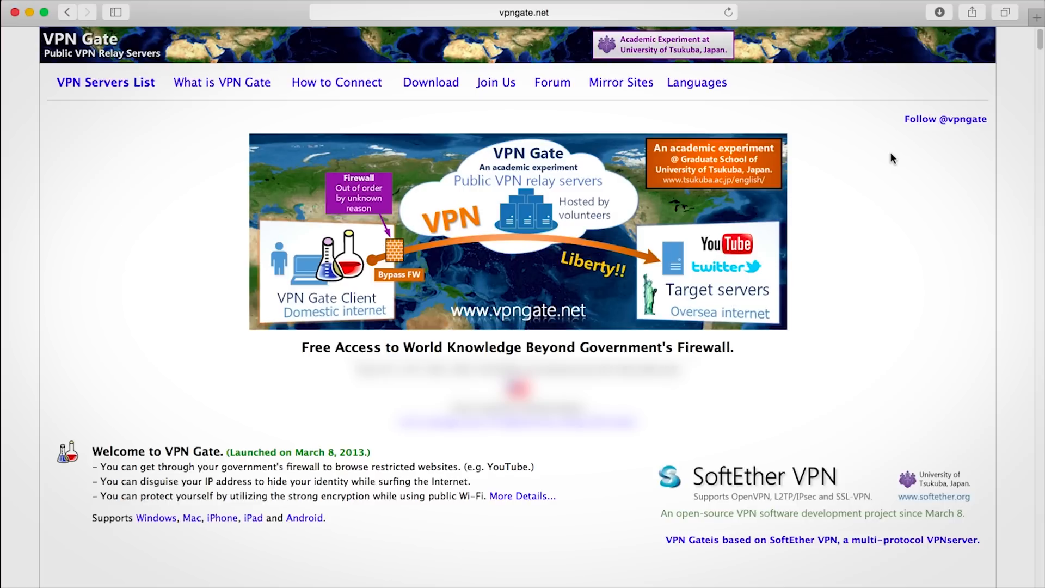
- Show the public server list without SoftEther, L2TP/IPsec and MS-SSTP servers
click(105, 82)
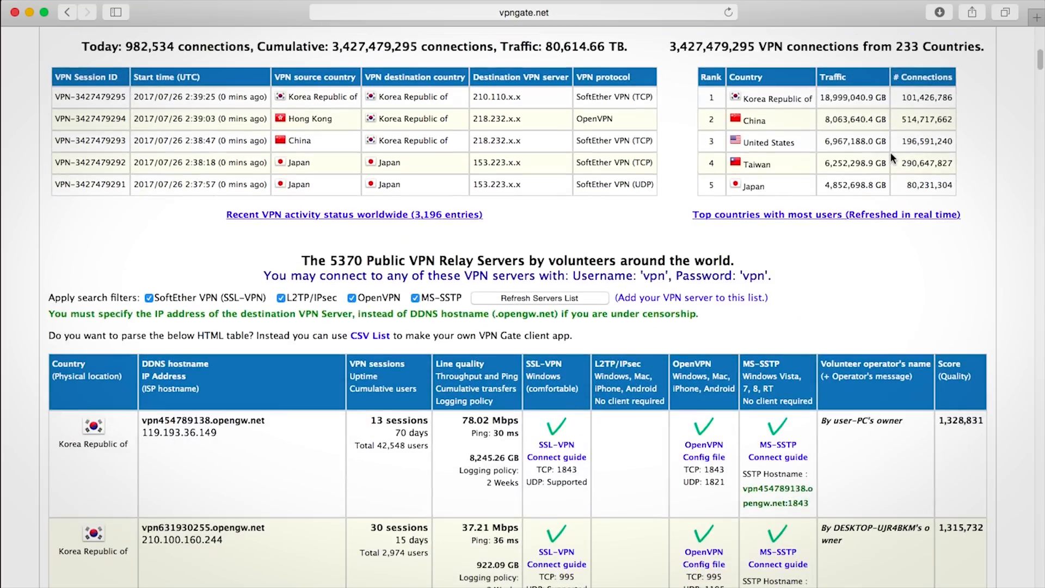
click(148, 297)
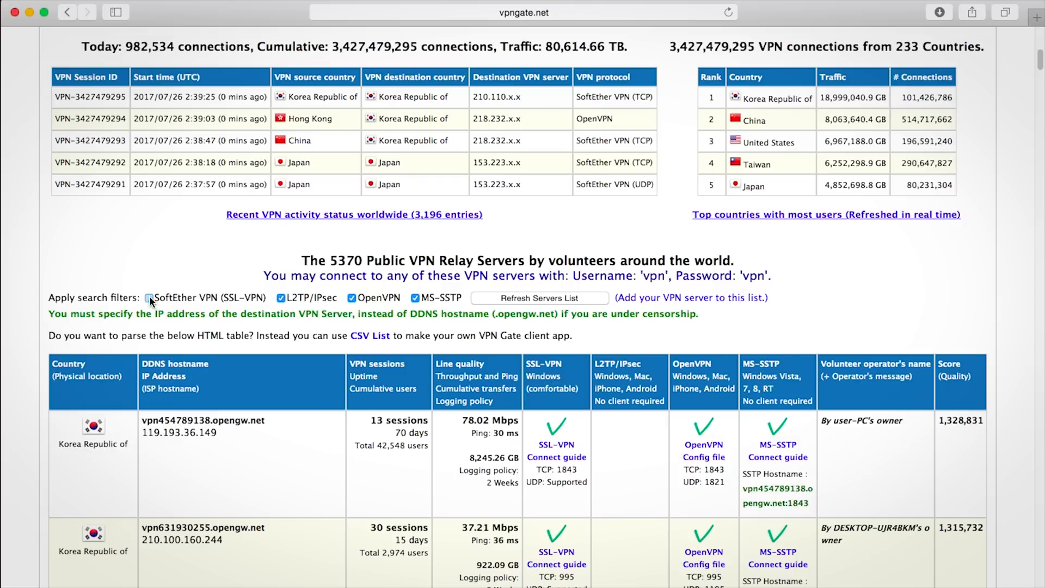
click(416, 298)
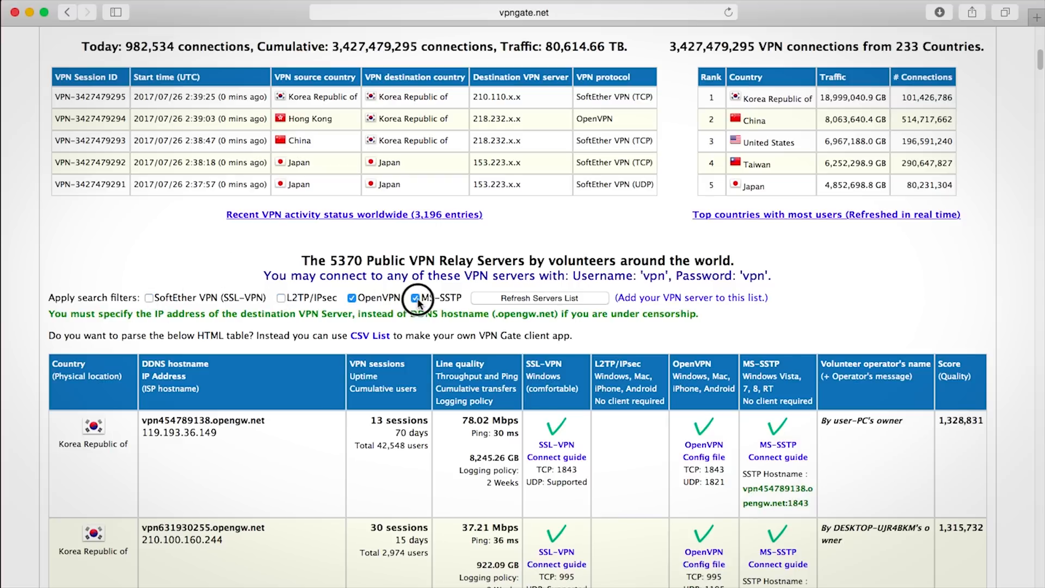
click(415, 298)
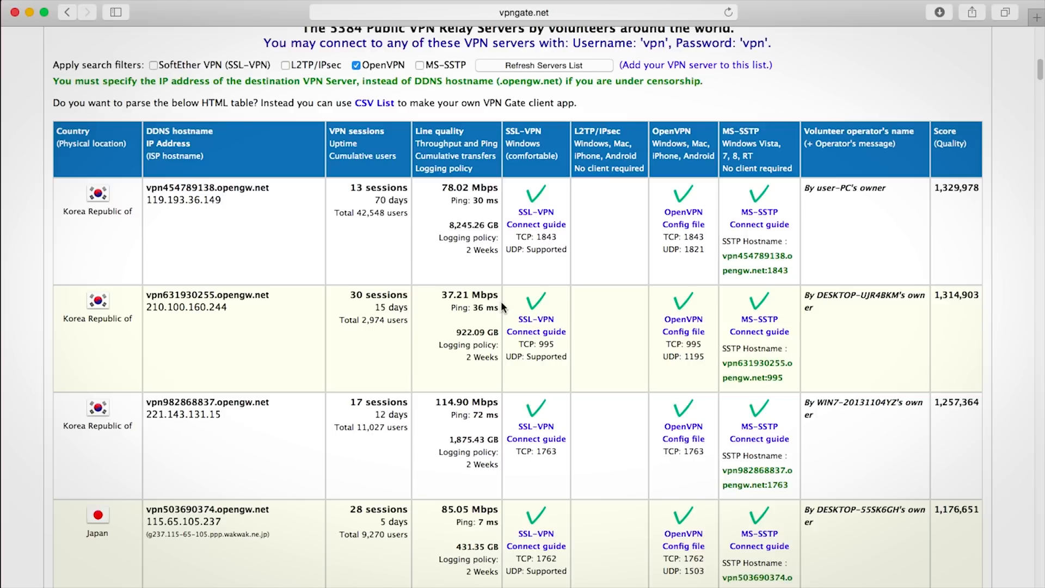
mouse_move(443, 188)
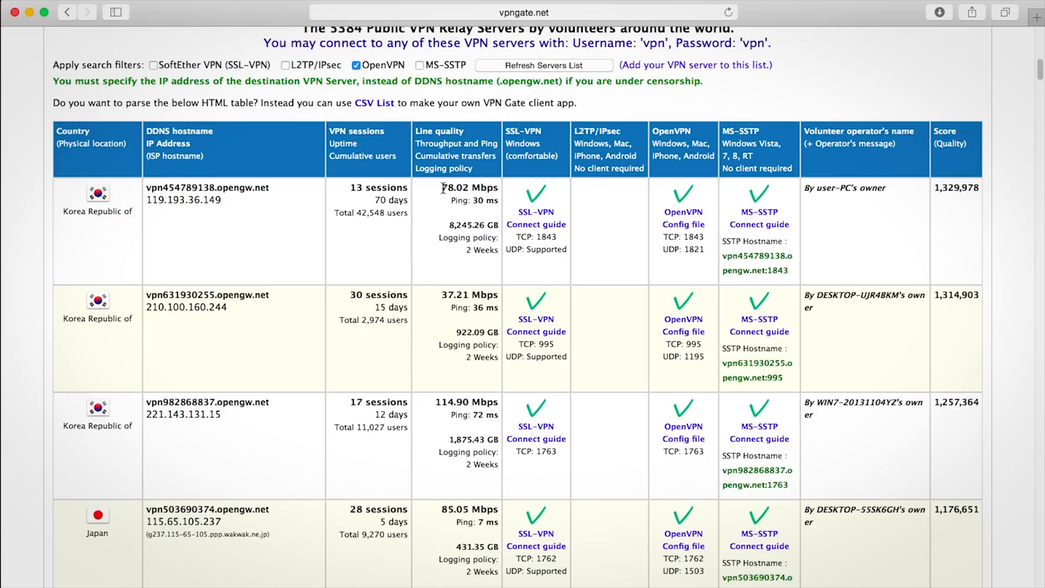
double_click(469, 187)
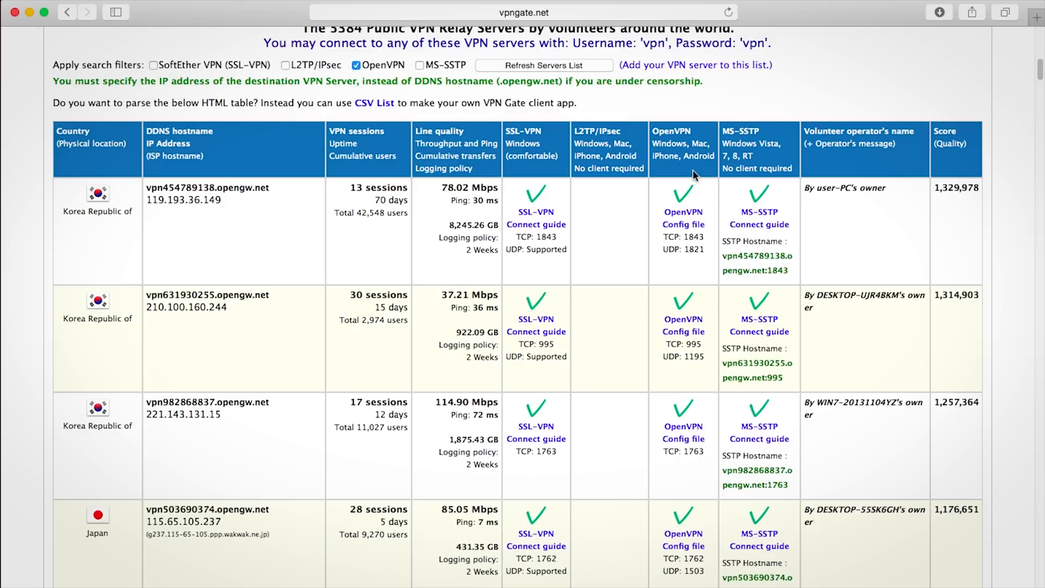
- Bring up the top Korean server's OpenVPN config file downloads
click(683, 224)
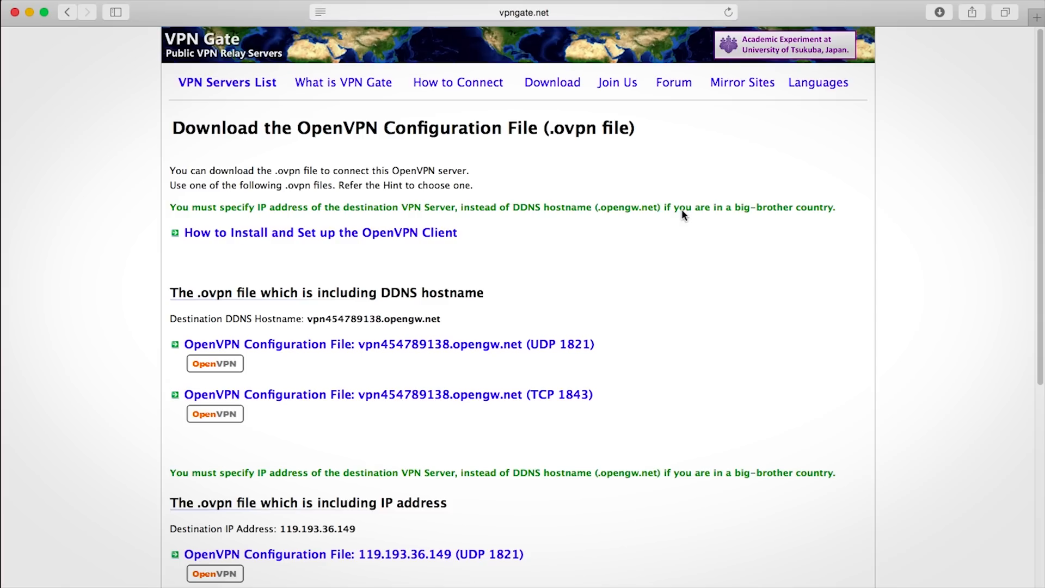
double_click(423, 293)
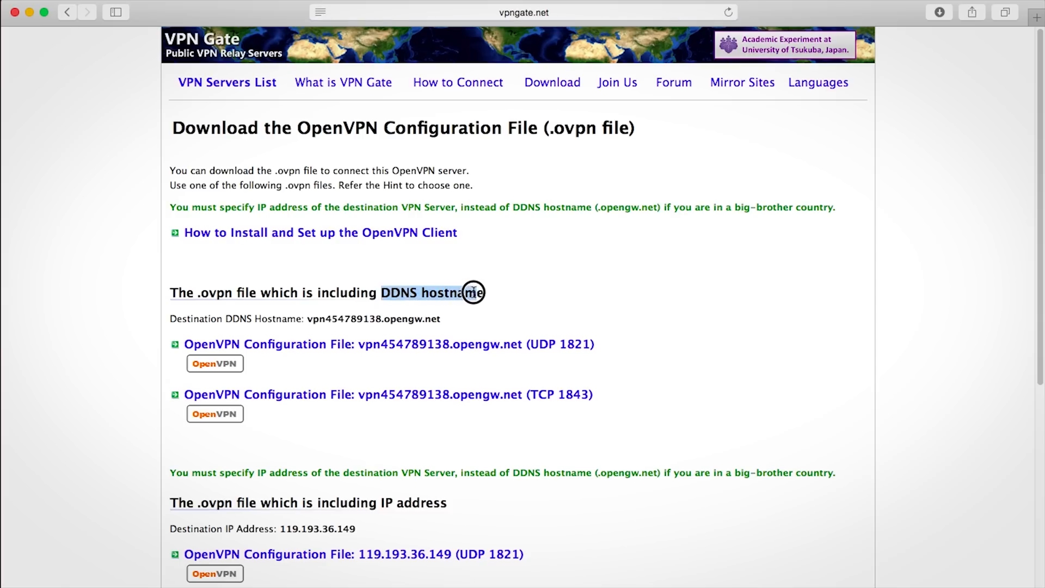
mouse_move(550, 344)
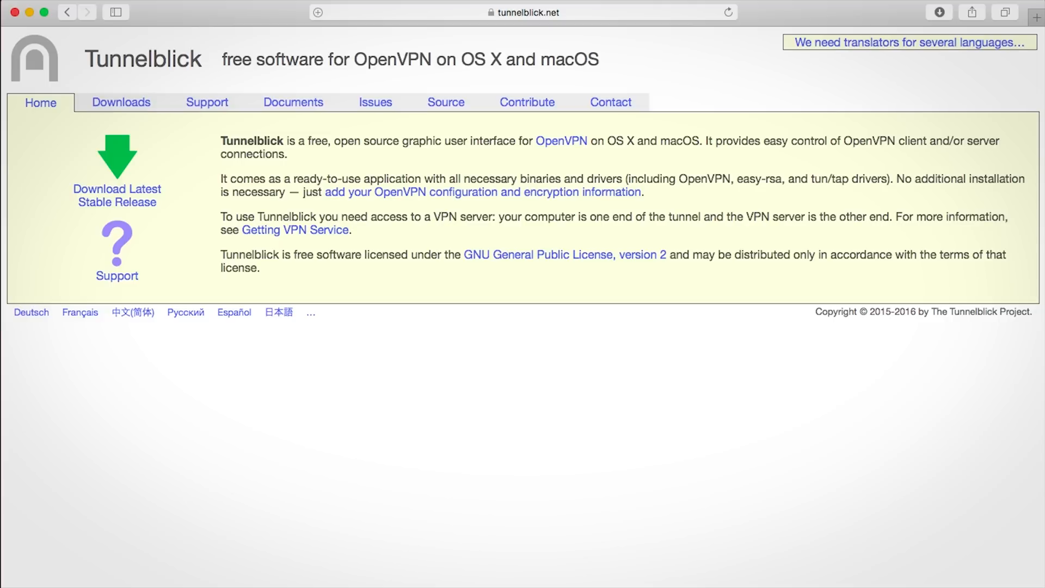
- Download the latest stable Tunnelblick release and open its disk image
click(116, 159)
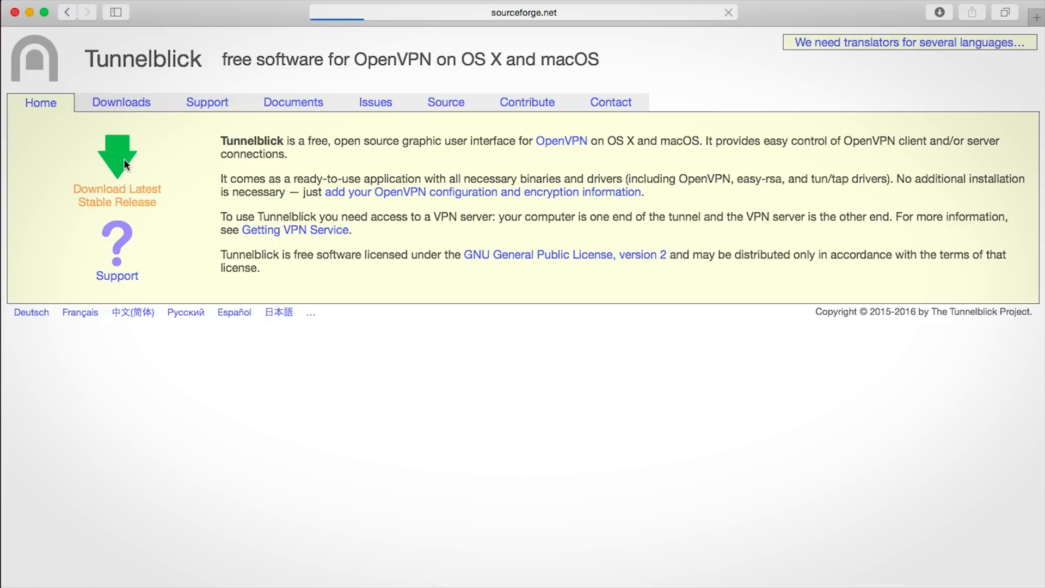
click(116, 147)
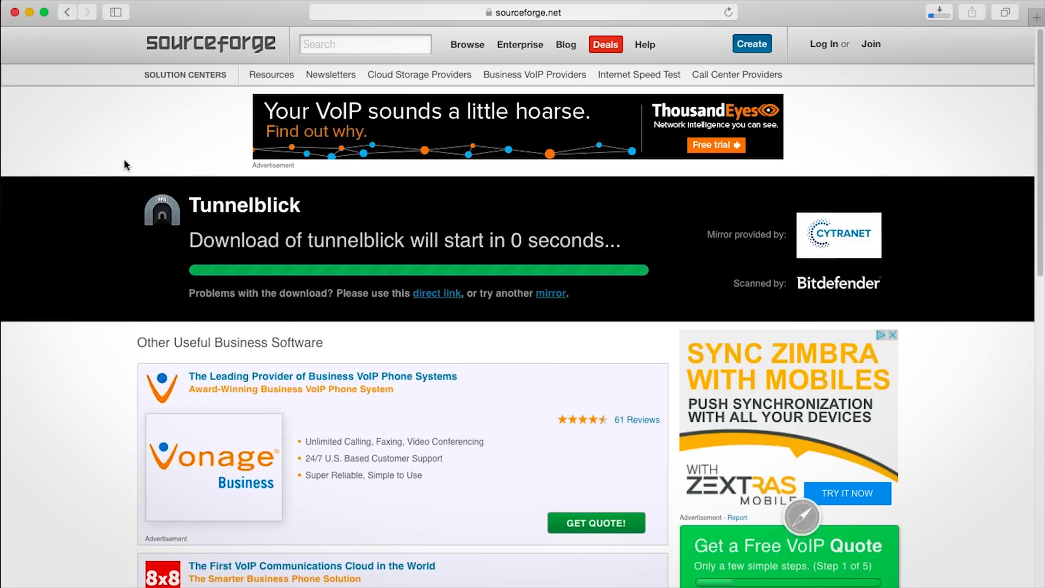
click(939, 12)
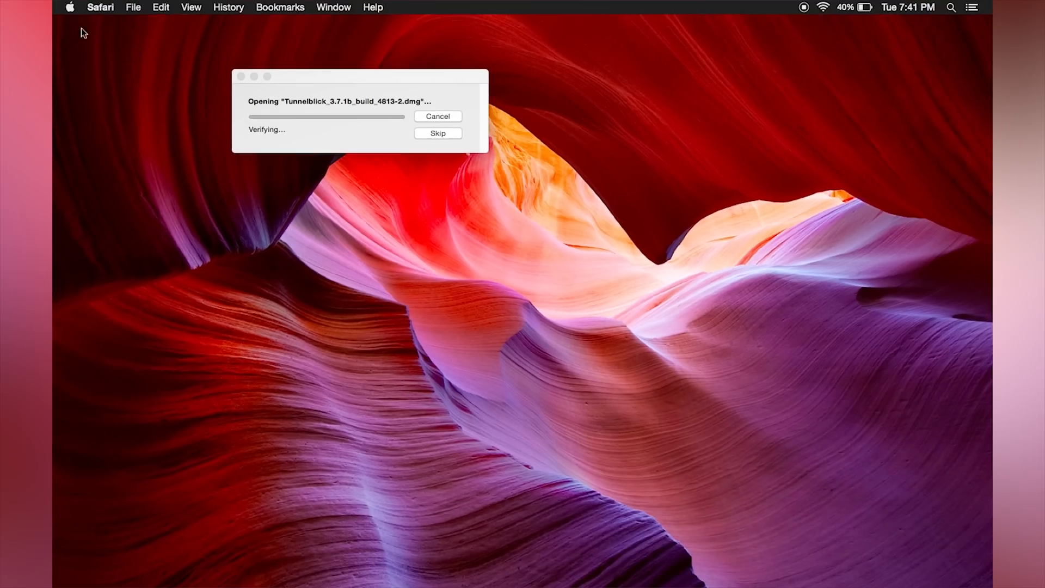
- Launch the Tunnelblick installer, confirm the internet-app warning, and authorise installation
double_click(326, 104)
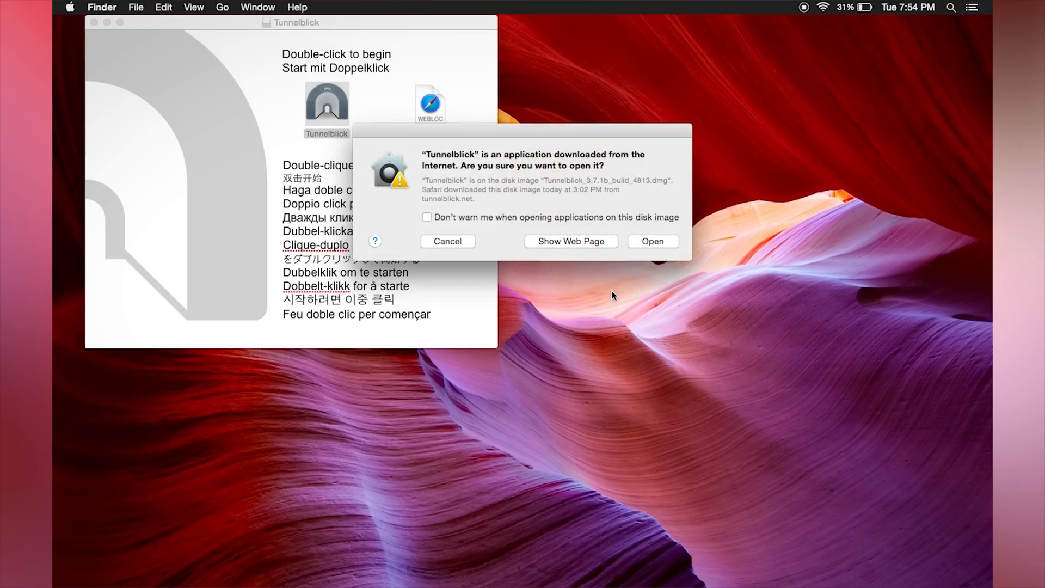
click(653, 242)
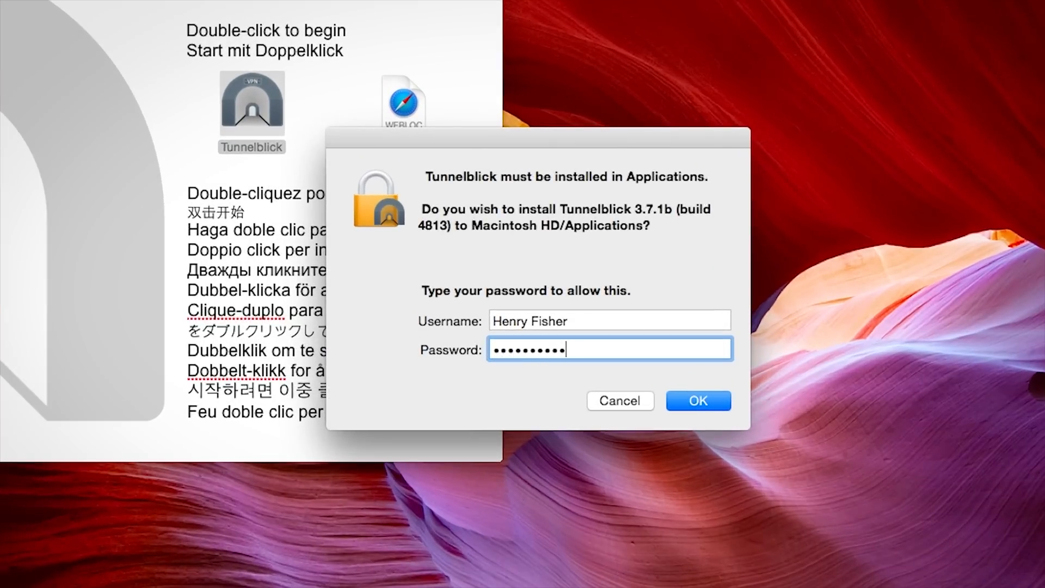
click(698, 401)
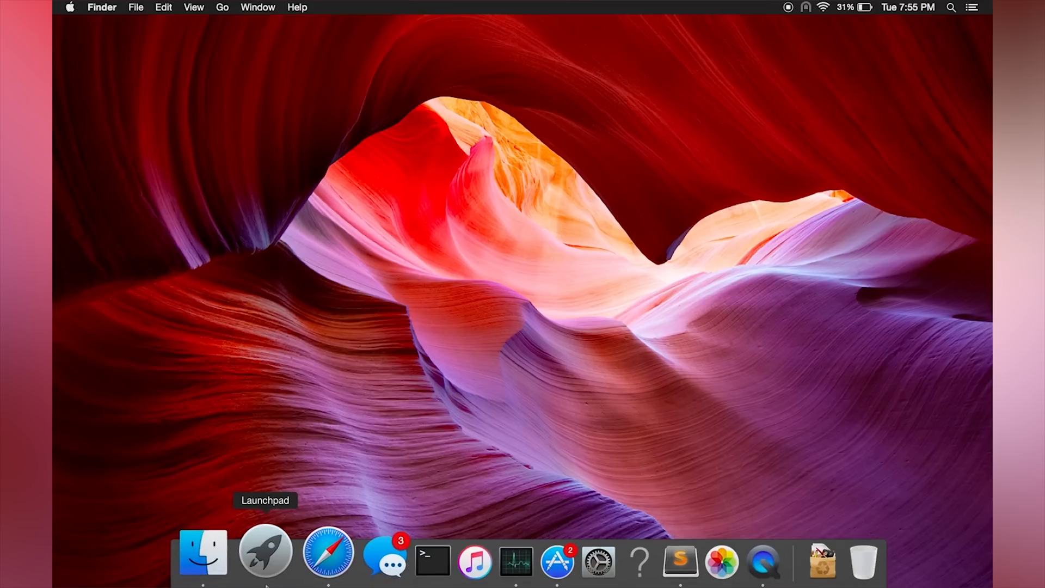
- Open the vpngate .ovpn file from Downloads and install it for Only Me
click(203, 552)
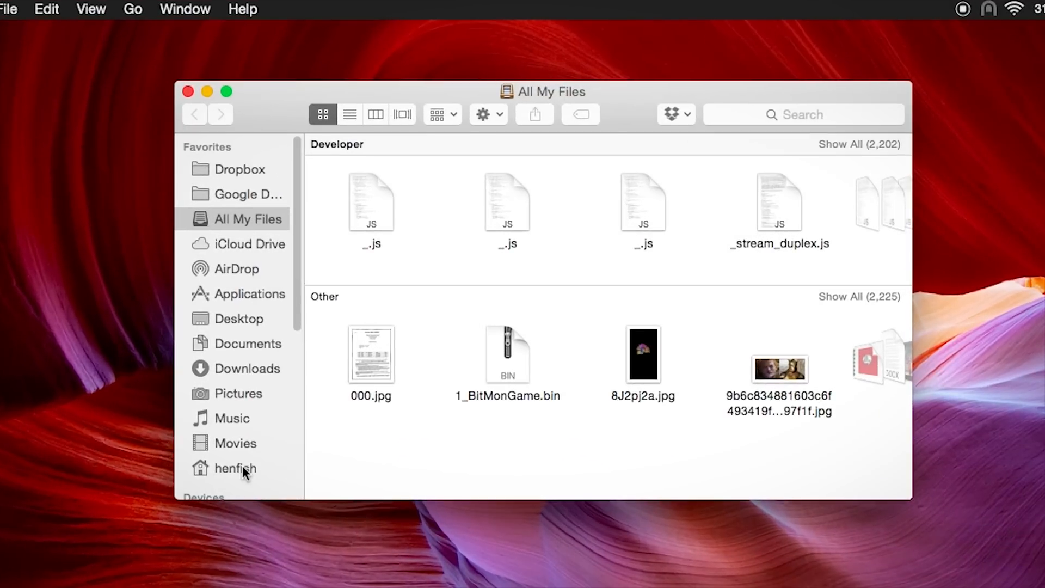
mouse_move(253, 359)
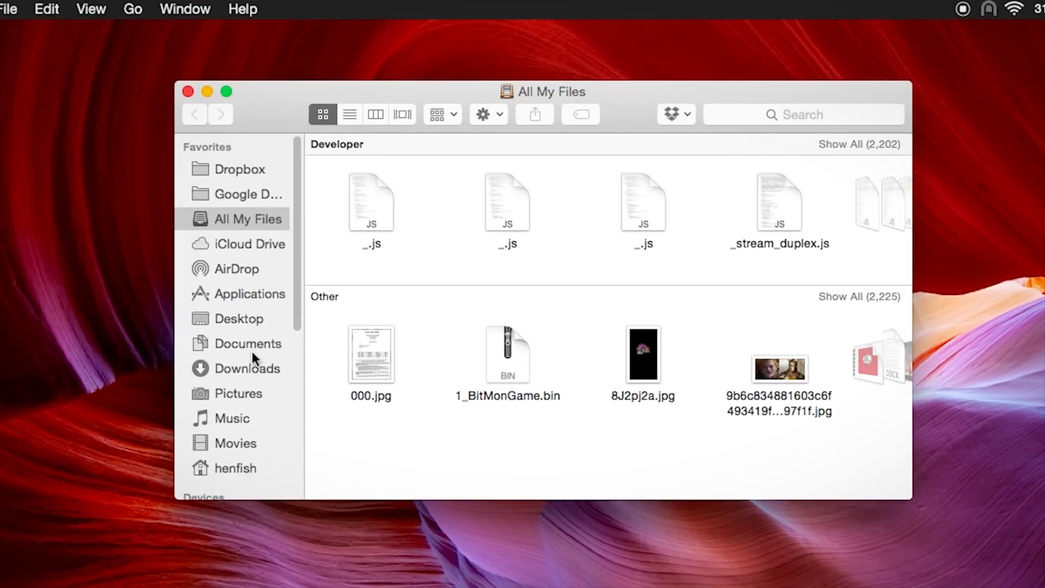
click(248, 368)
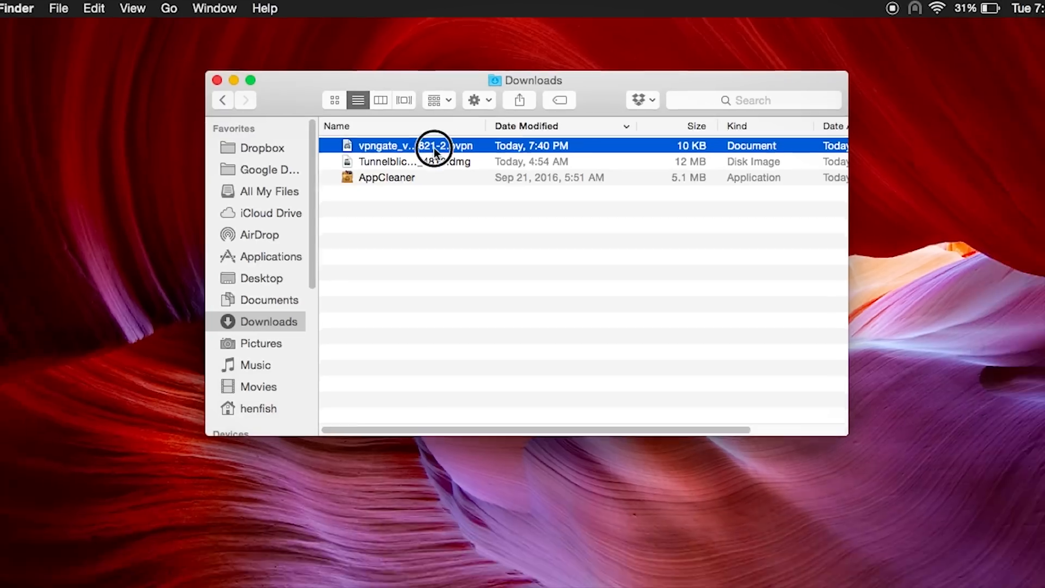
double_click(434, 146)
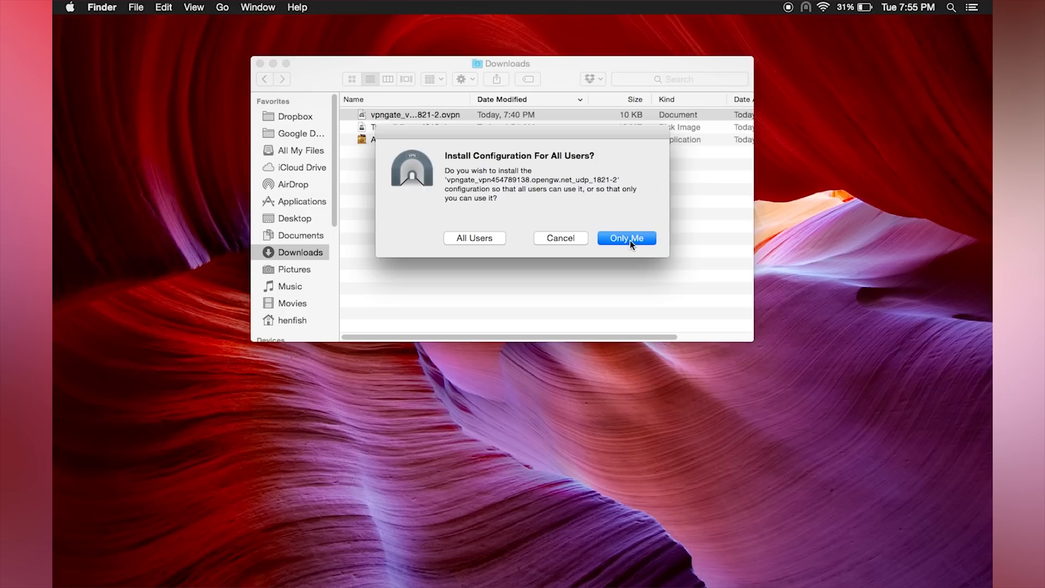
click(626, 238)
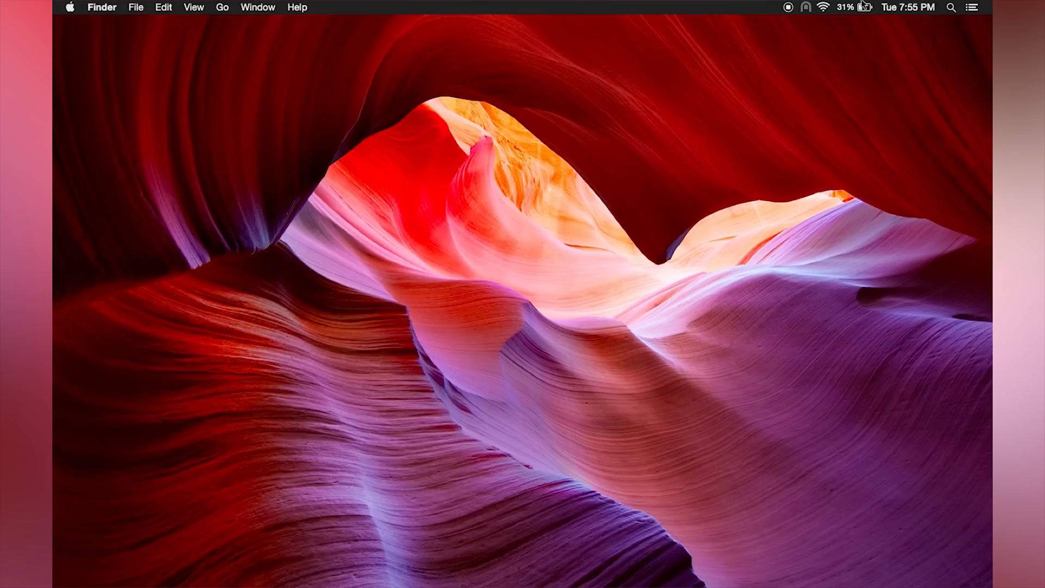
- Connect to vpngate_vpn454789138.opengw.net_udp_1821-2 from the Tunnelblick menu
click(806, 7)
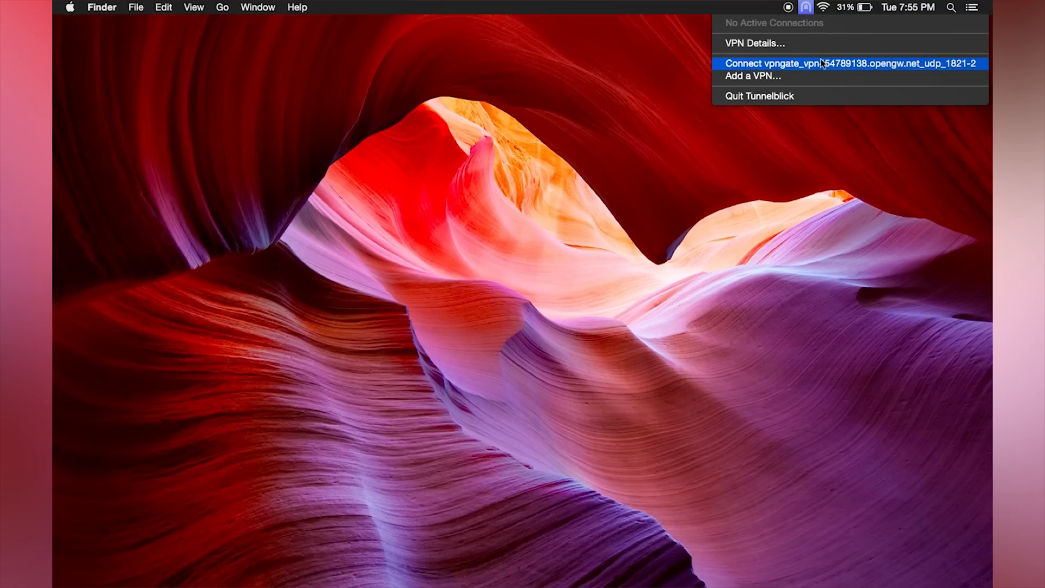
click(852, 63)
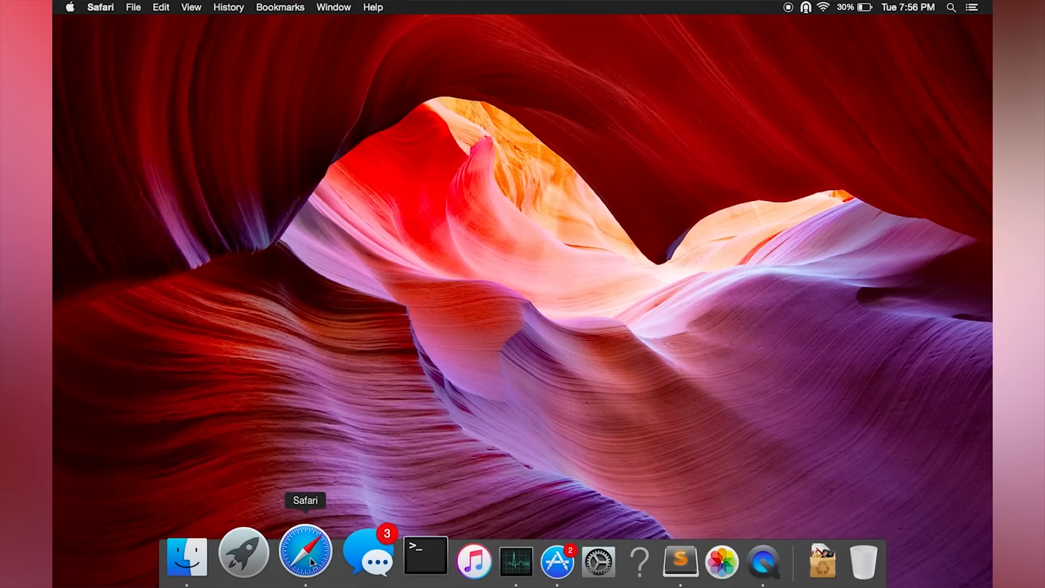
- Check in Safari that the IP location shows Goyang-si, South Korea
click(305, 553)
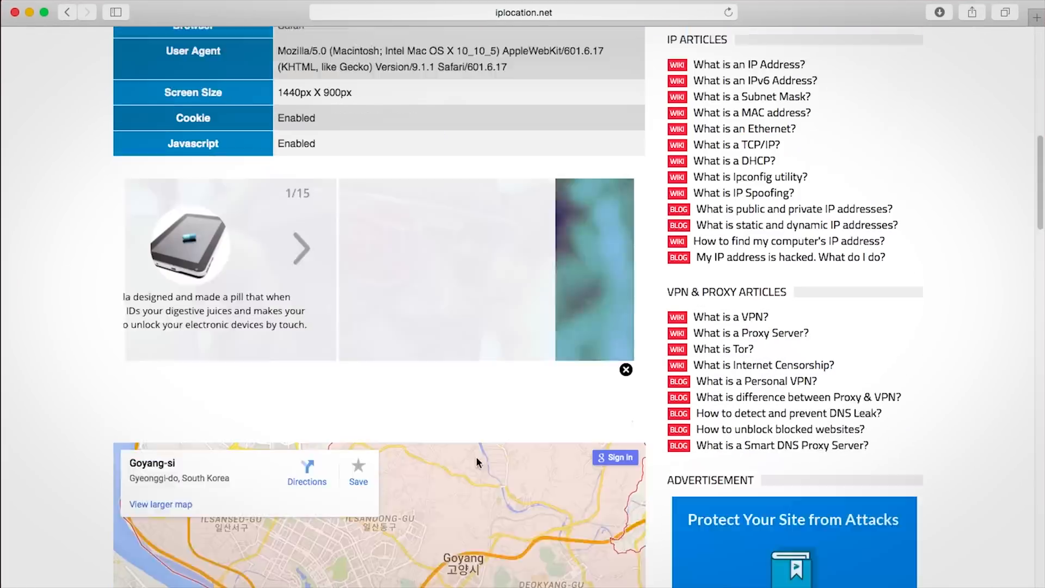
scroll(down, 3)
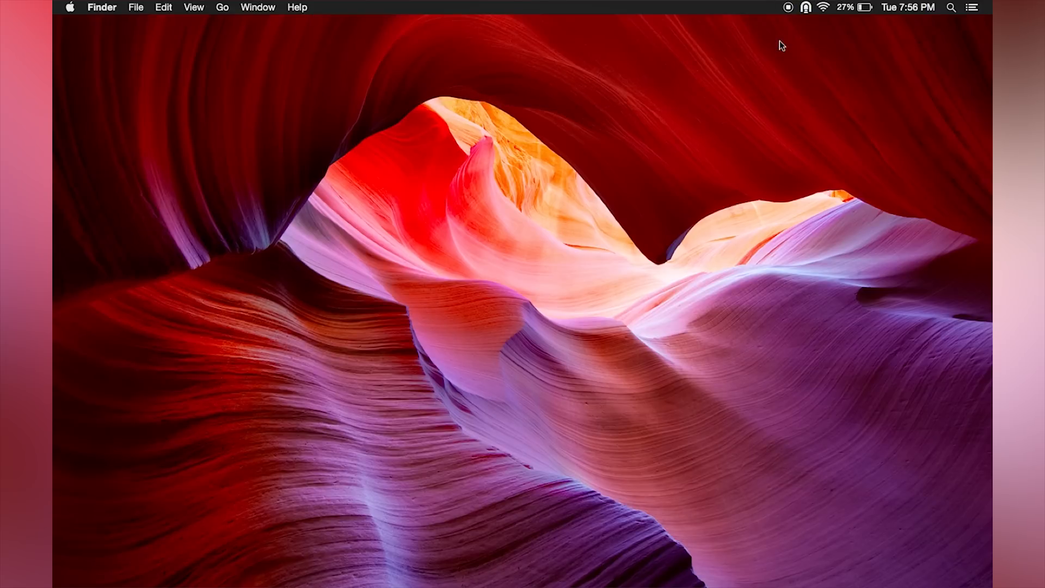
- Set the VPN Gate configuration's Connect option to When Tunnelblick launches
click(804, 220)
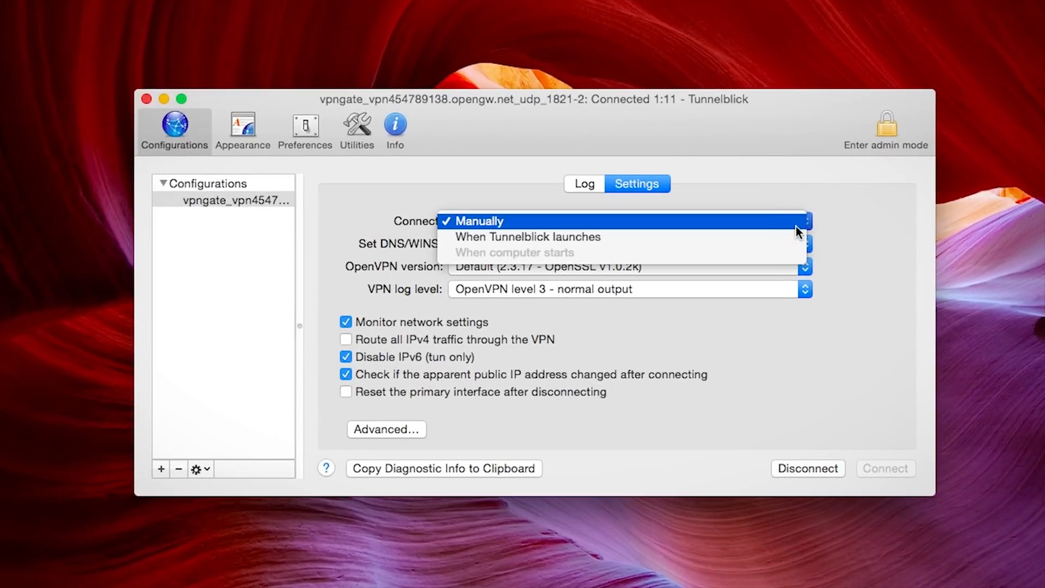
click(526, 237)
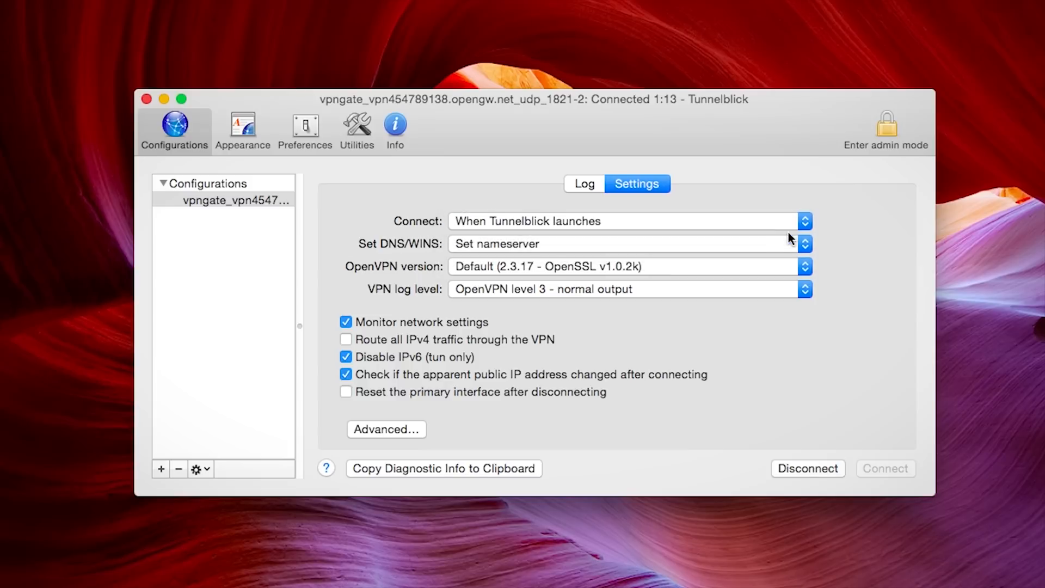
mouse_move(817, 362)
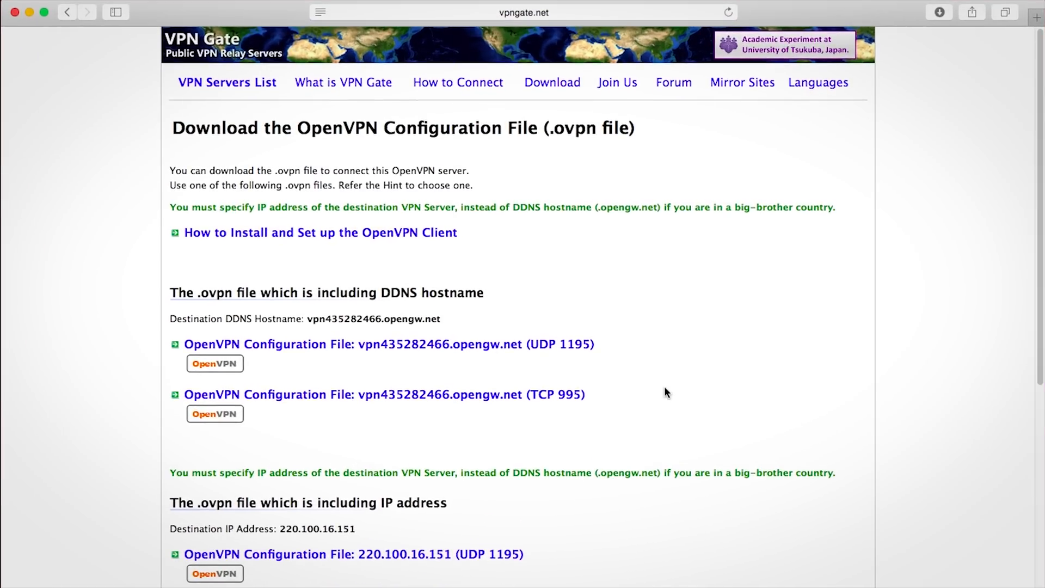
mouse_move(564, 413)
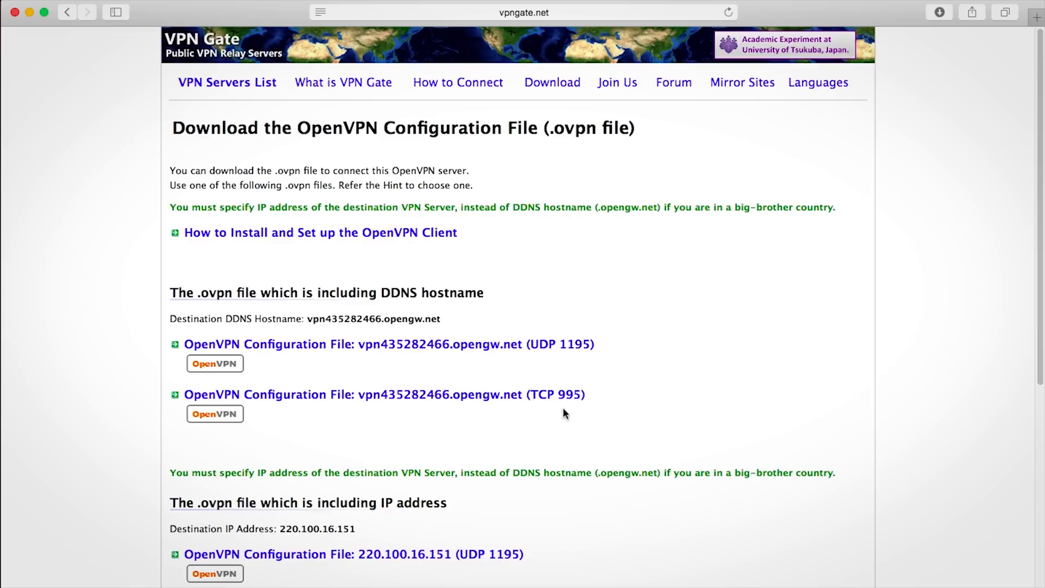
mouse_move(502, 405)
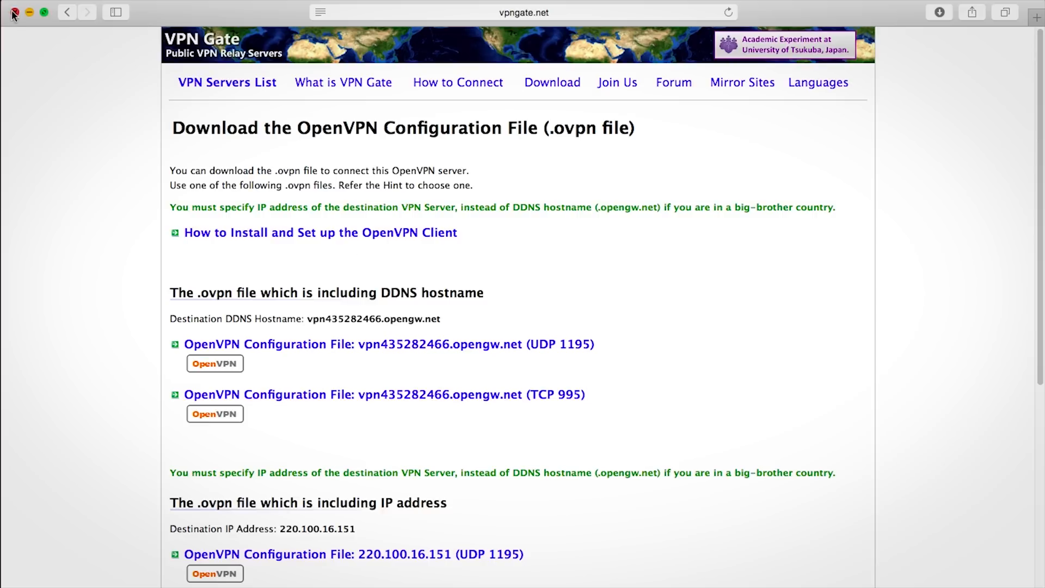
- Close the Safari window showing the VPN Gate config download page
click(12, 12)
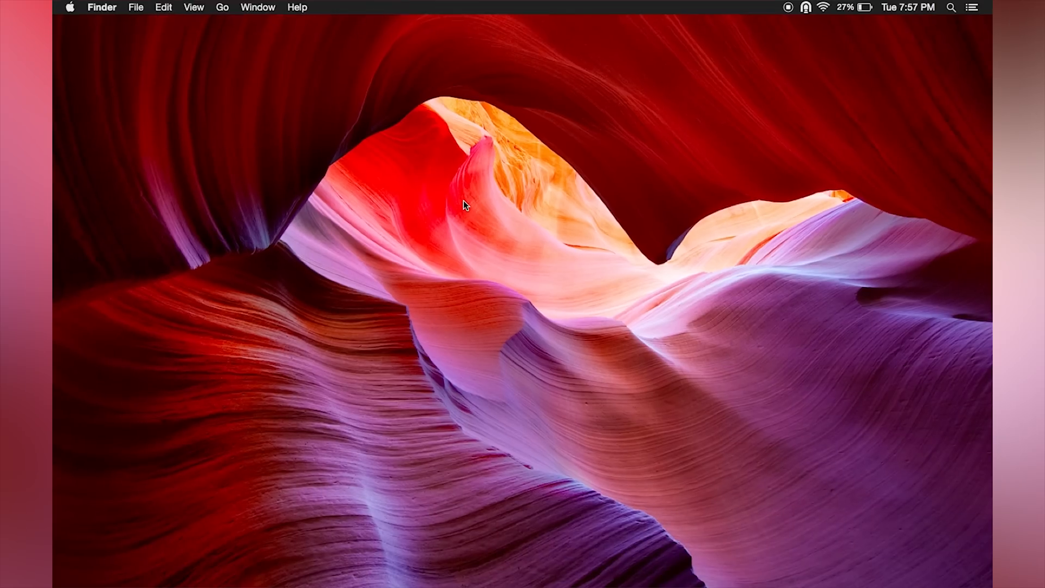